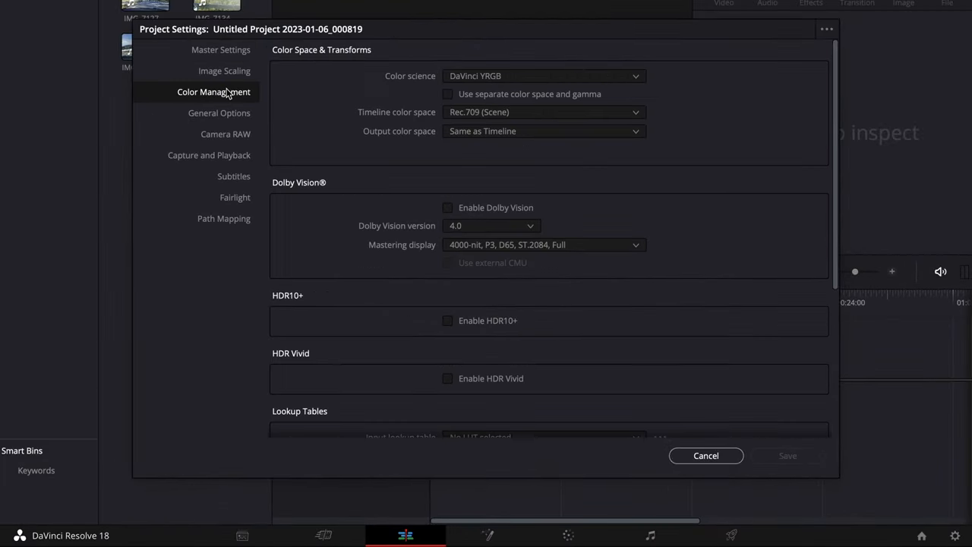
# Step: Set color science to DaVinci YRGB Color Managed and turn off automatic color management
pyautogui.click(543, 75)
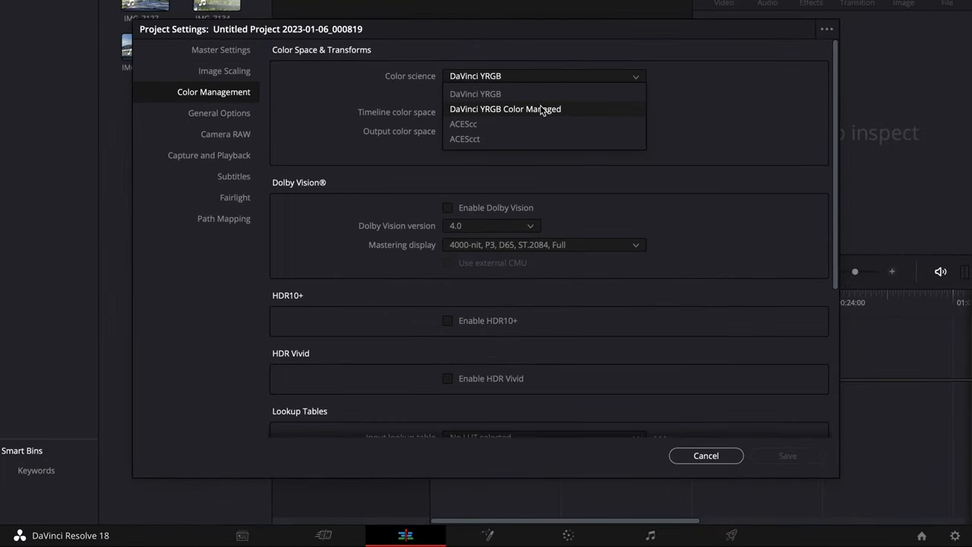
pyautogui.click(504, 108)
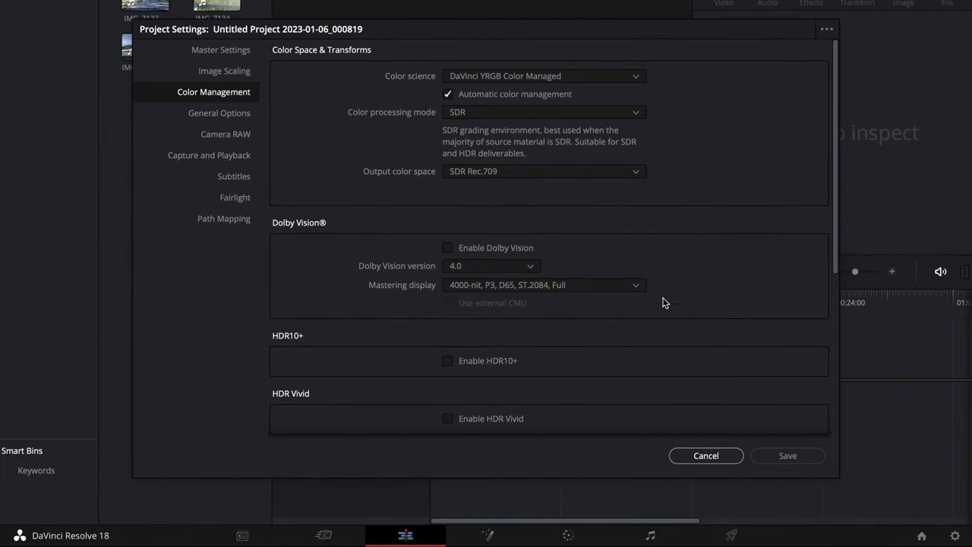
pyautogui.click(705, 455)
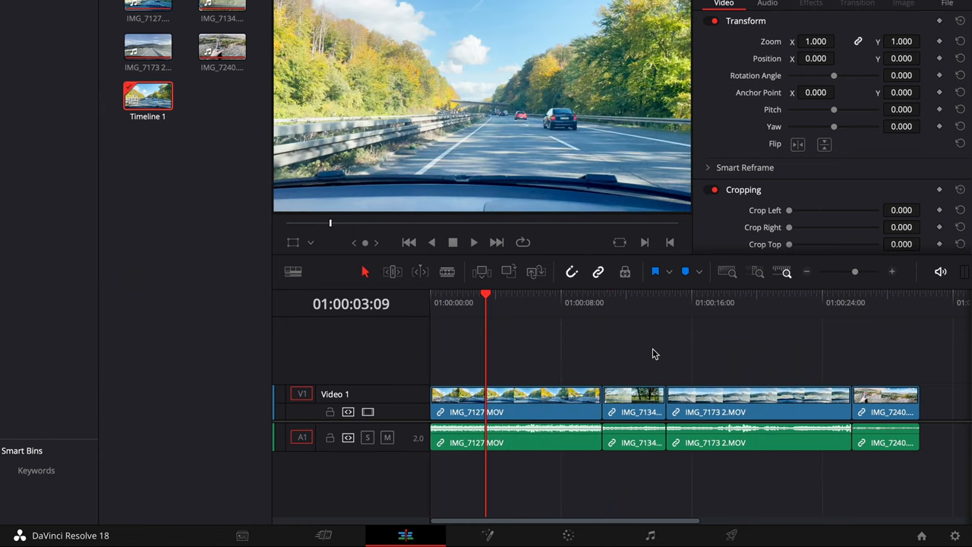
# Step: Bring the Project Settings window back up from the Edit page
pyautogui.click(953, 535)
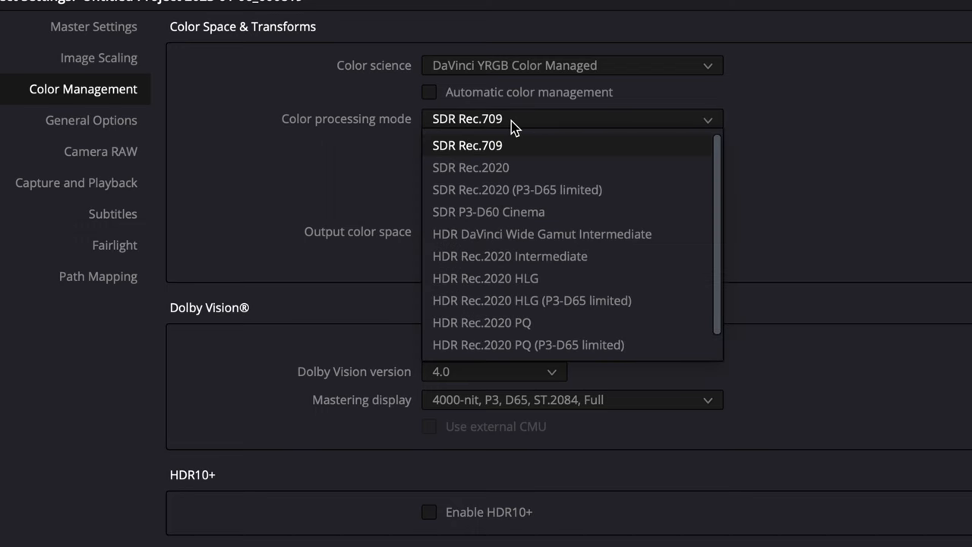
pyautogui.moveTo(541, 234)
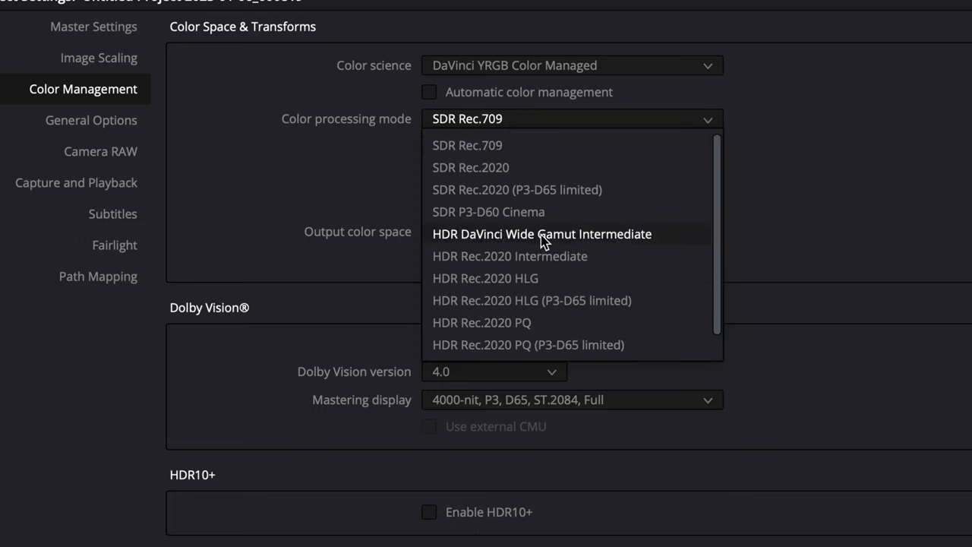
# Step: Choose HDR DaVinci Wide Gamut Intermediate processing, then move to the Color page
pyautogui.click(541, 233)
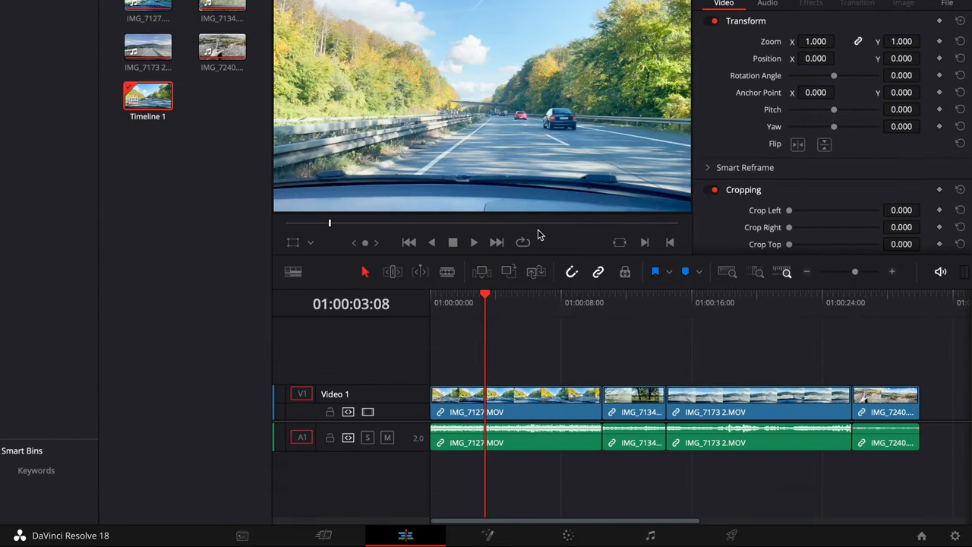
pyautogui.moveTo(607, 494)
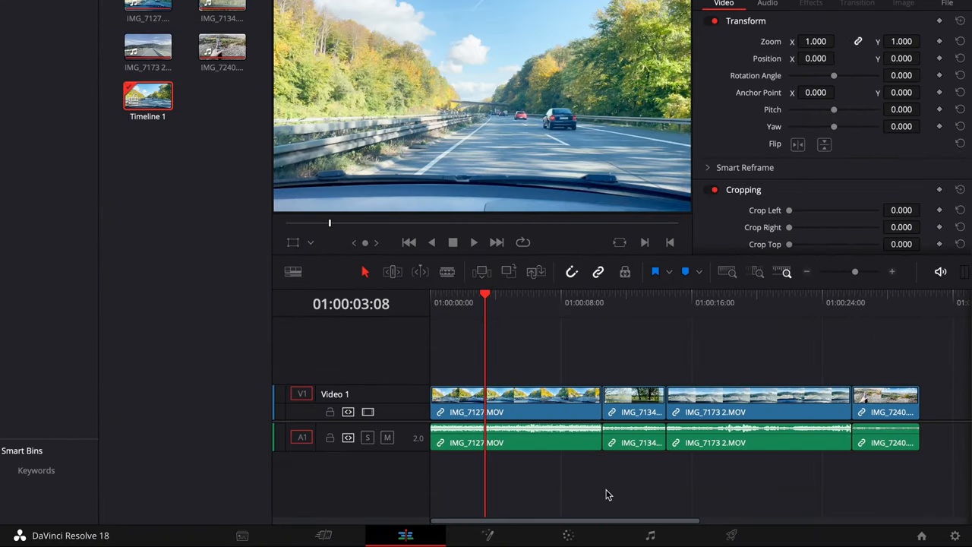
pyautogui.click(568, 536)
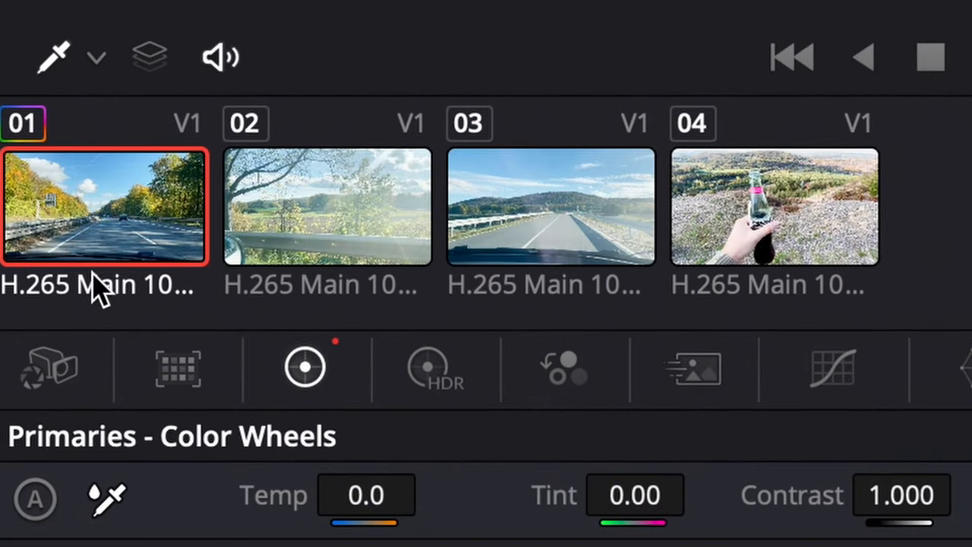
# Step: Copy clip 01's grade with Cmd+C and apply it to clips 02, 03 and 04
pyautogui.press('cmd+c')
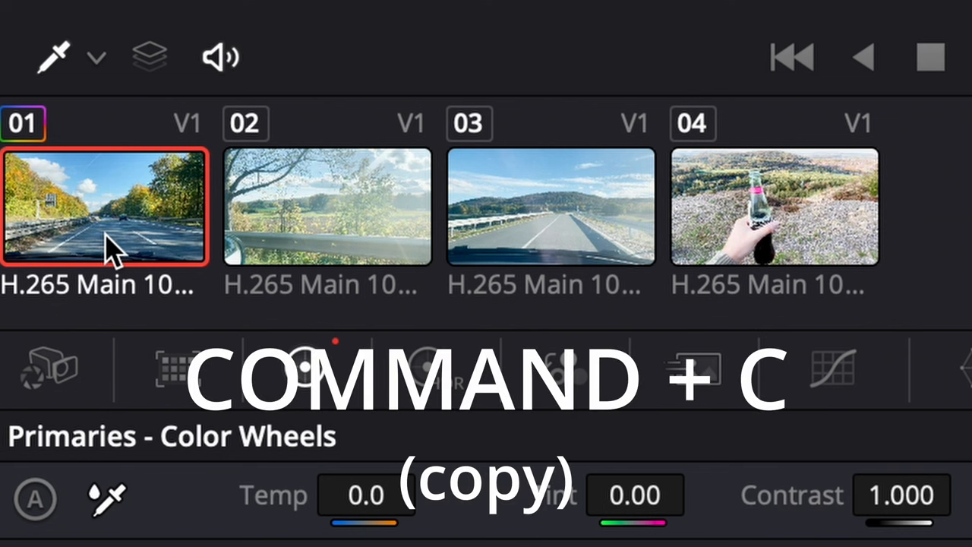
pyautogui.press('cmd+a')
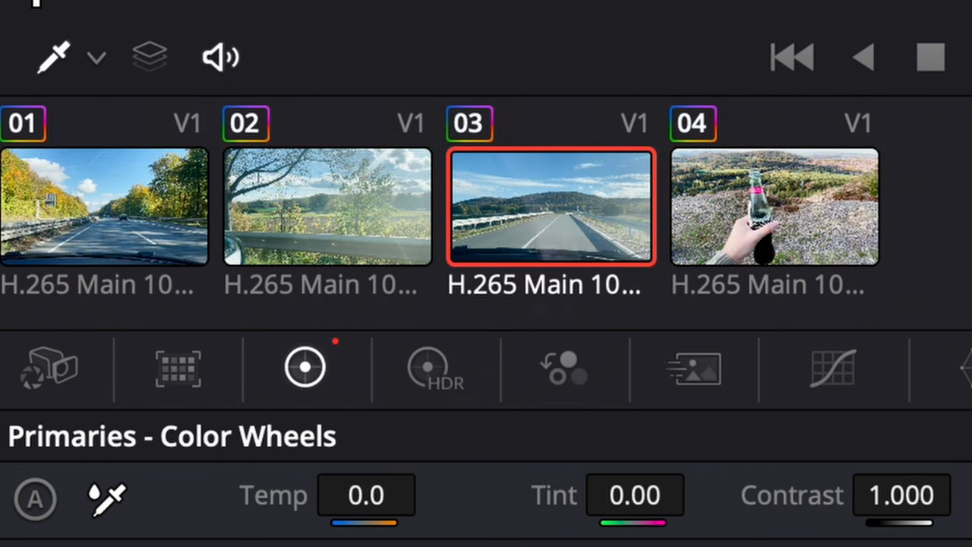
pyautogui.moveTo(858, 240)
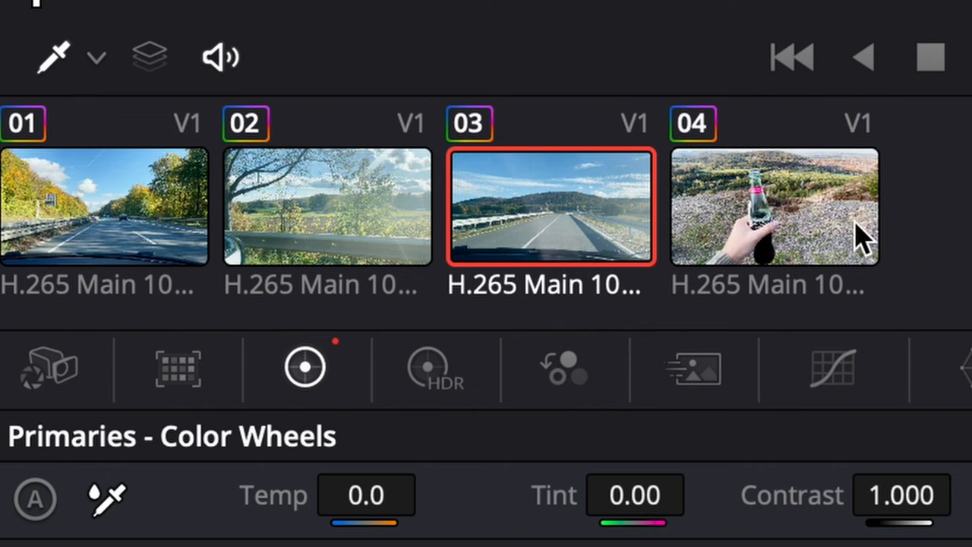